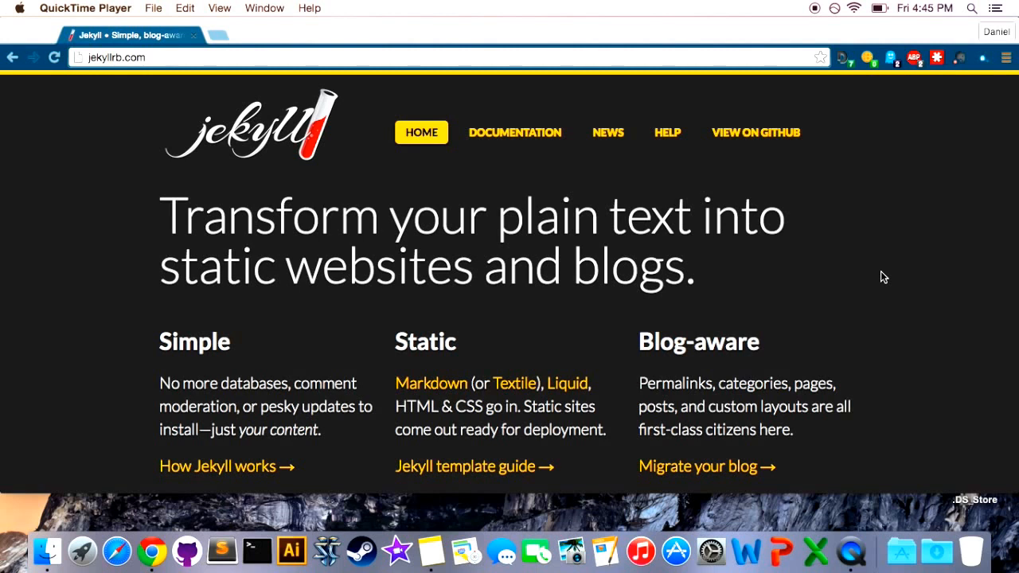
{"action": "mouse_move", "coordinate": [896, 203]}
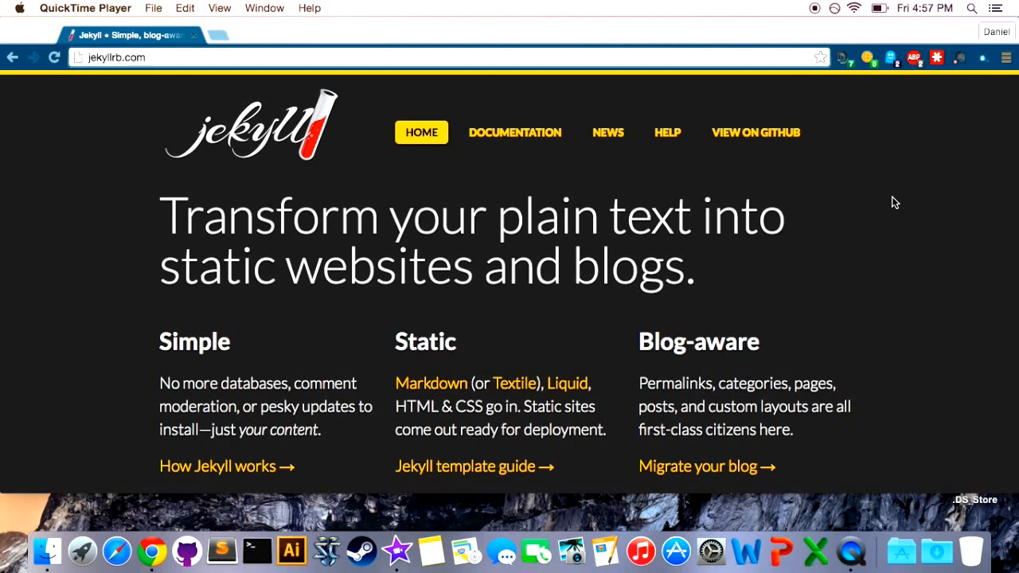
{"action": "mouse_move", "coordinate": [882, 229]}
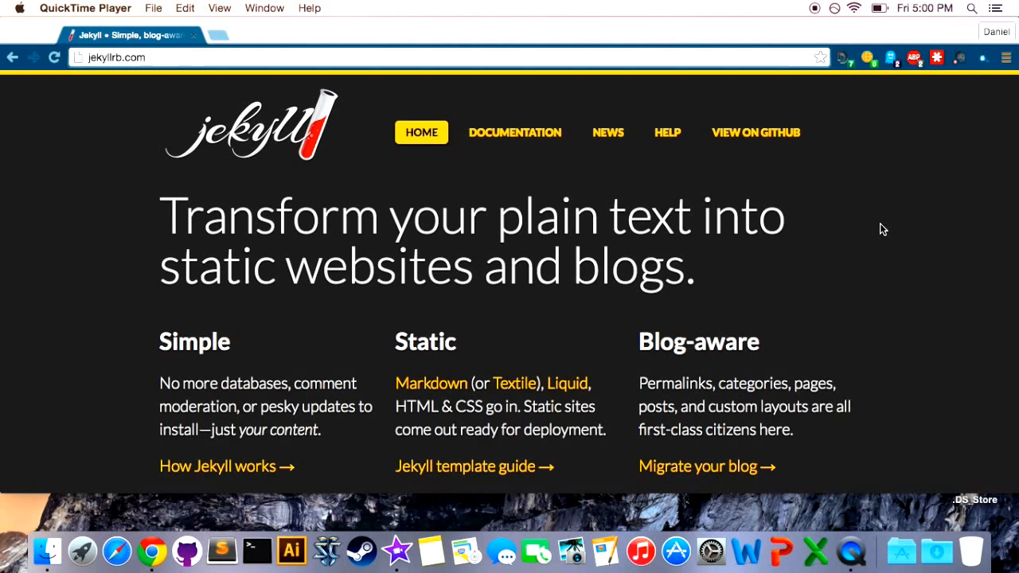
{"action": "mouse_move", "coordinate": [885, 242]}
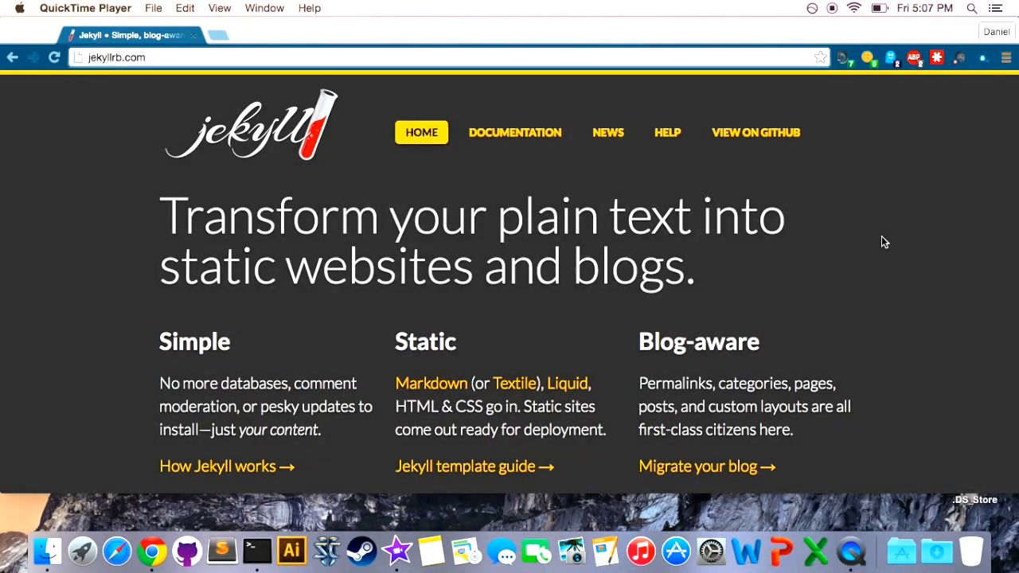
Step: Scroll the jekyllrb.com home page down to the Quick-start Instructions box
{"action": "scroll", "scroll_direction": "down", "scroll_amount": 3}
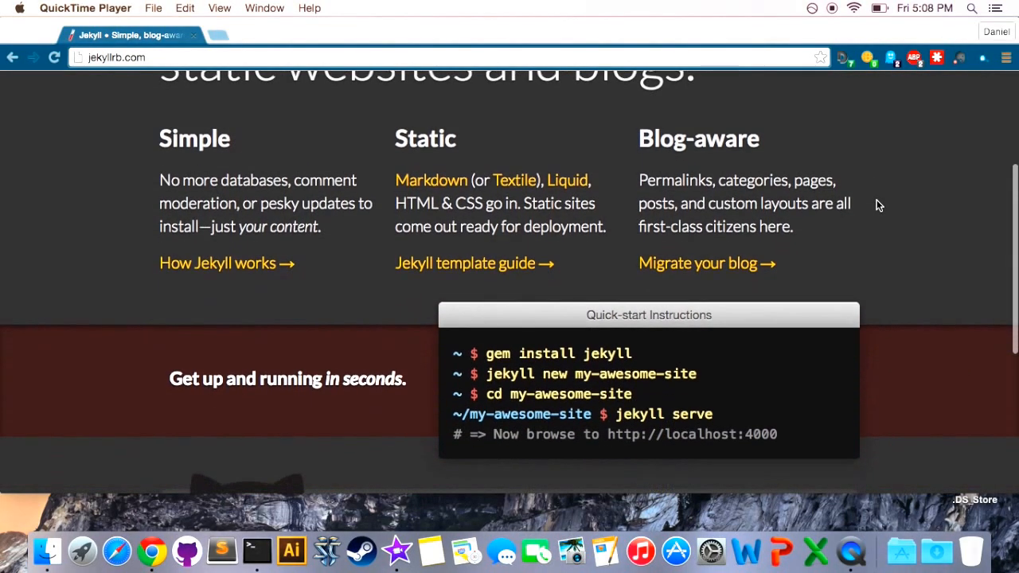
{"action": "scroll", "scroll_direction": "down", "scroll_amount": 3}
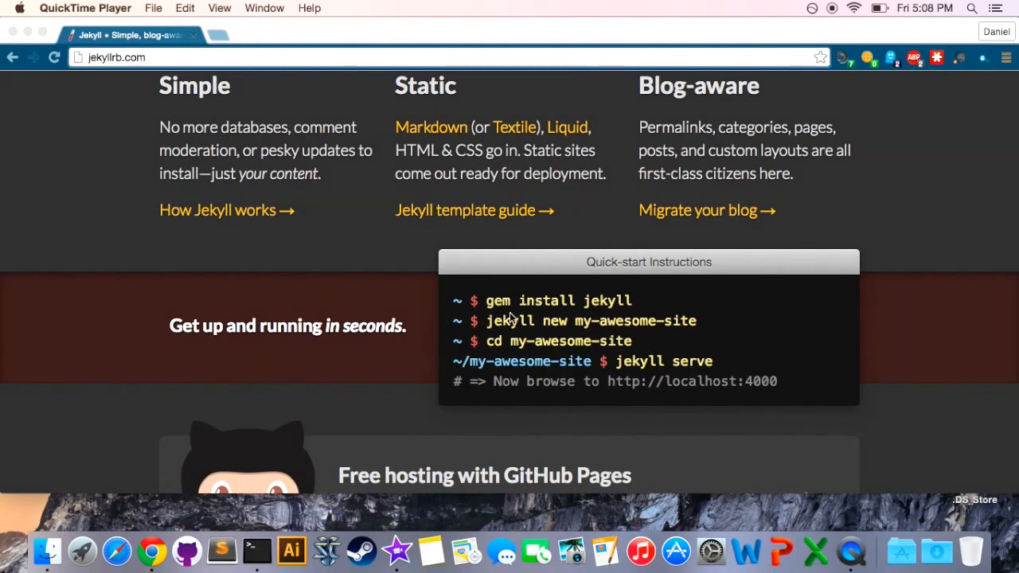
{"action": "mouse_move", "coordinate": [257, 551]}
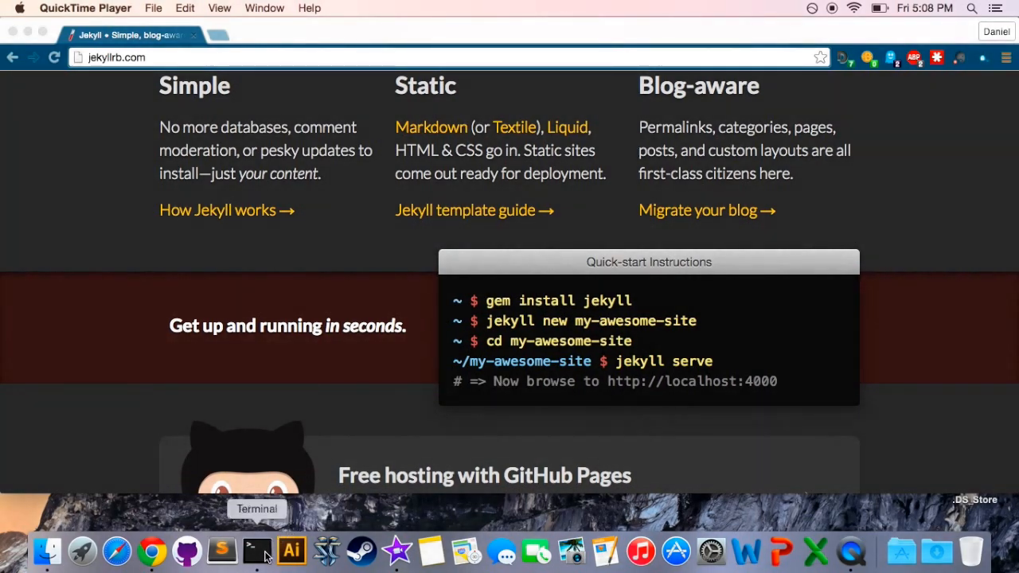
Step: Open Terminal beside the instructions and run 'gem install jekyll', which hits a permission error
{"action": "left_click", "coordinate": [257, 551]}
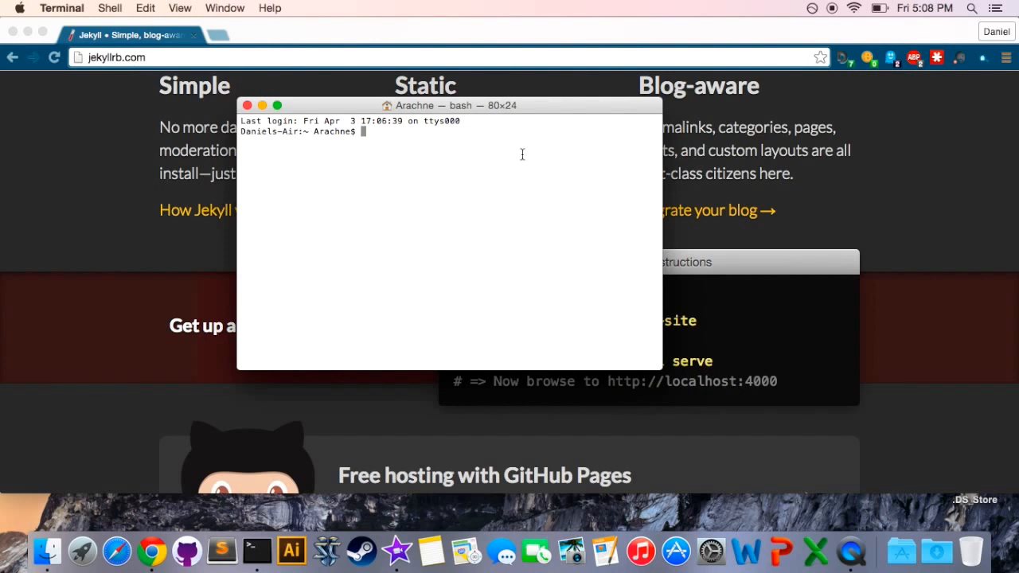
{"action": "left_click_drag", "start_coordinate": [450, 105], "coordinate": [225, 146]}
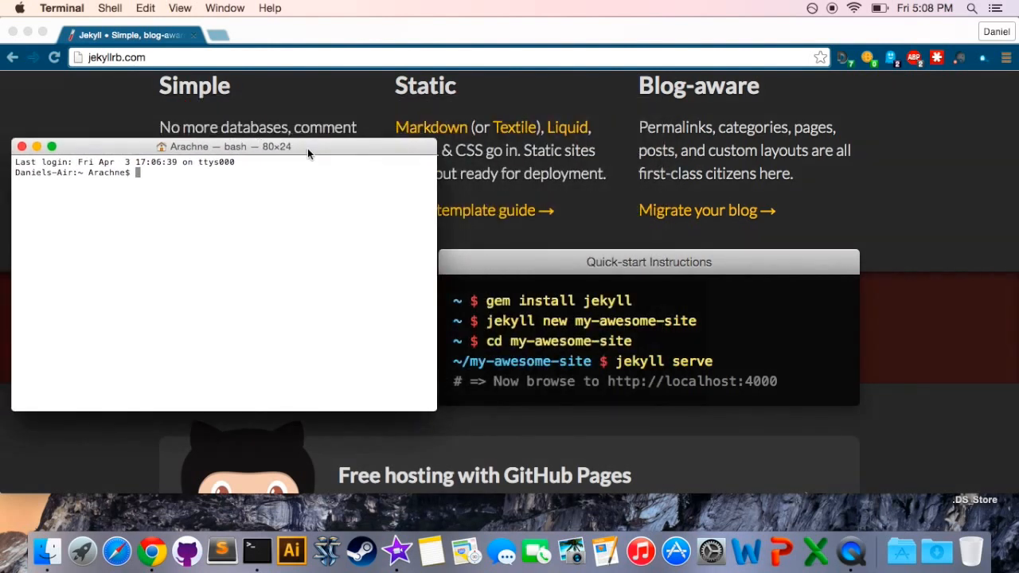
{"action": "type", "text": "gem"}
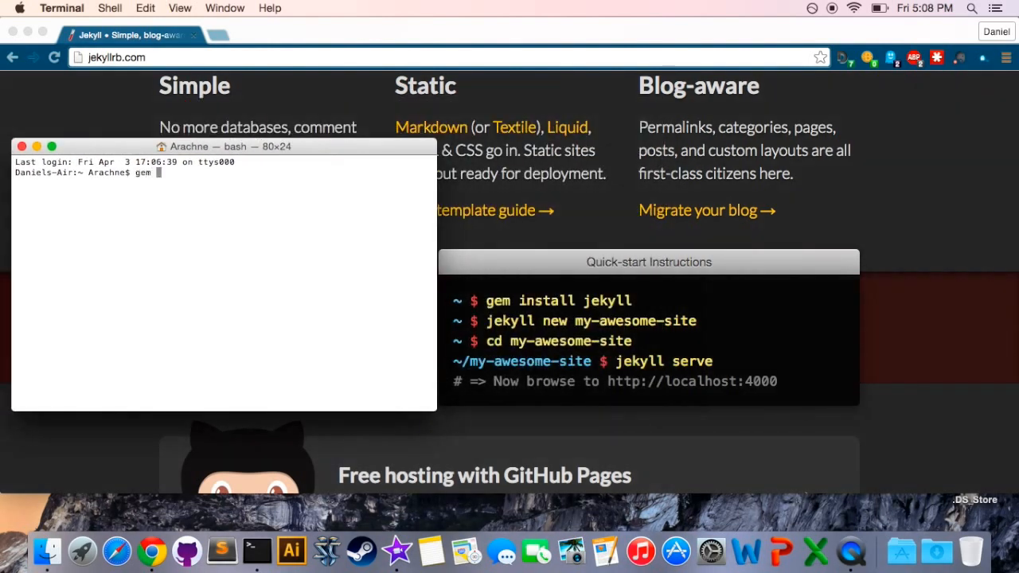
{"action": "type", "text": "install jekyll"}
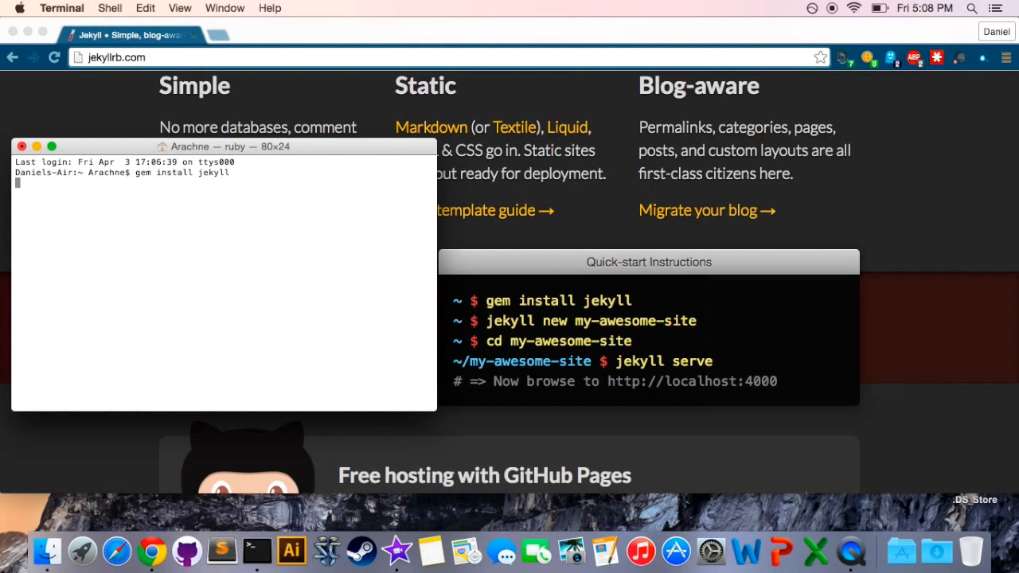
{"action": "key", "text": "Return"}
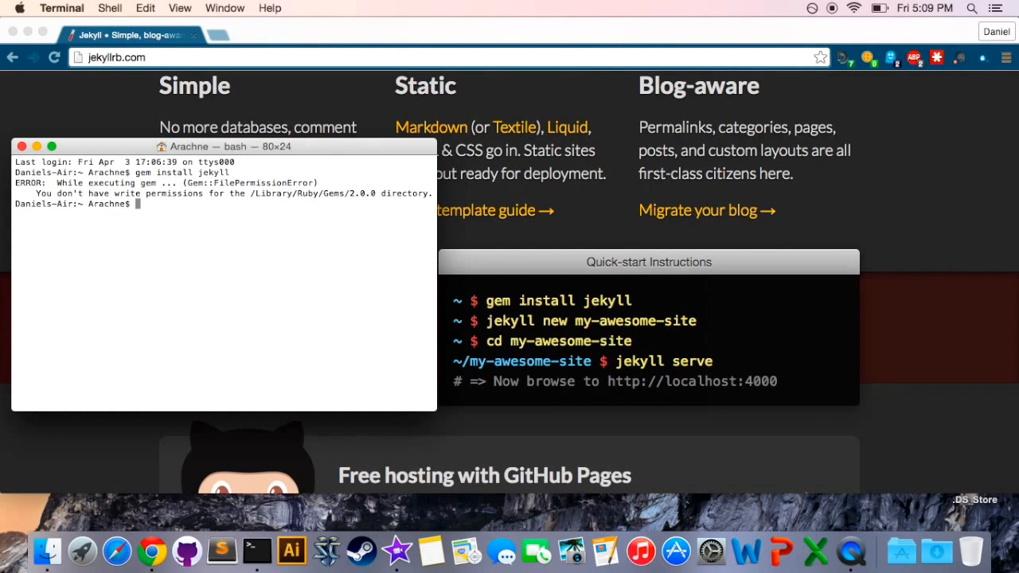
Step: Run 'sudo gem install jekyll' with administrator rights
{"action": "type", "text": "sudo j"}
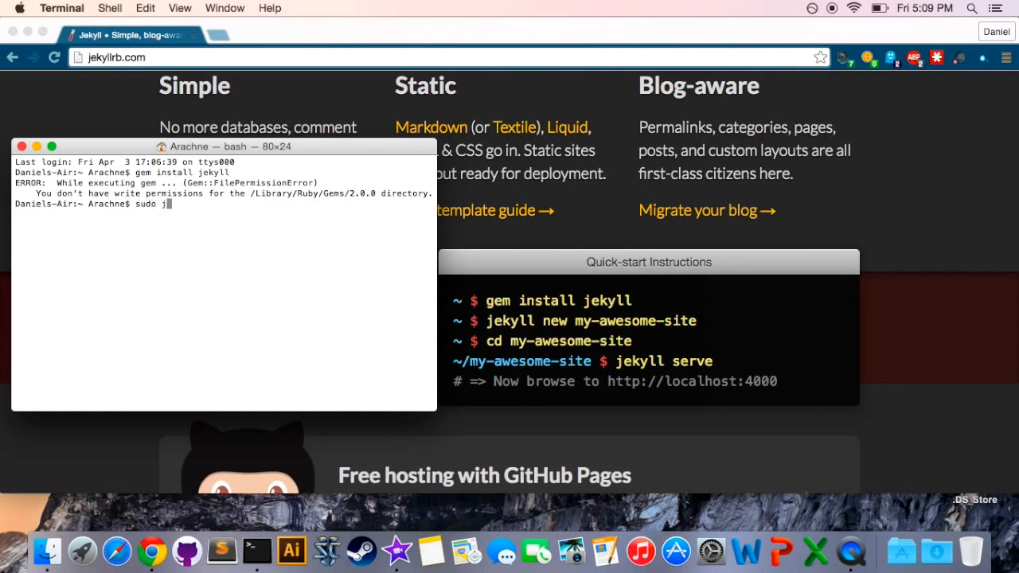
{"action": "type", "text": "gem ins"}
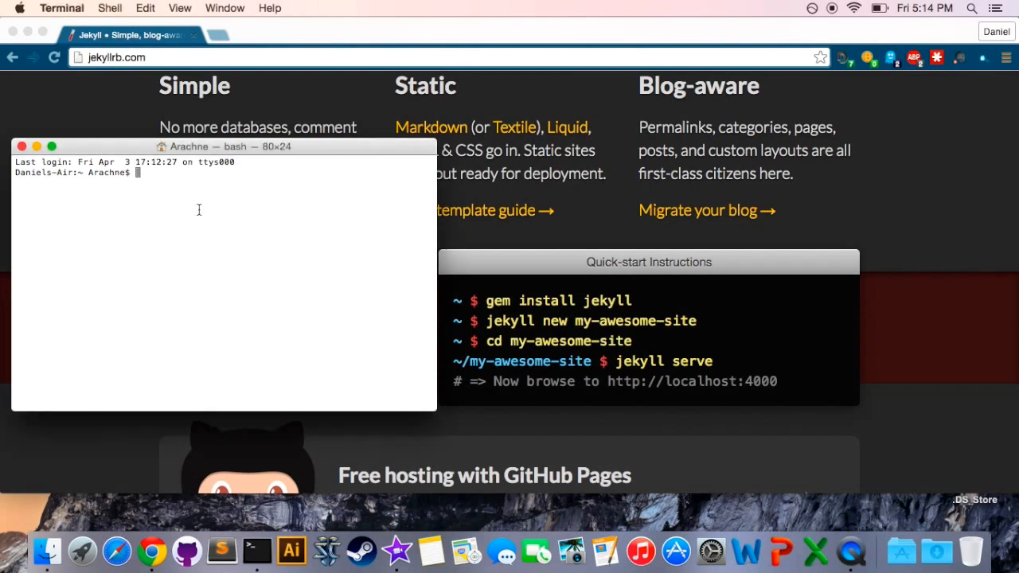
Step: Run 'jekyll -v' to show the installed version, jekyll 2.5.3
{"action": "type", "text": "jk"}
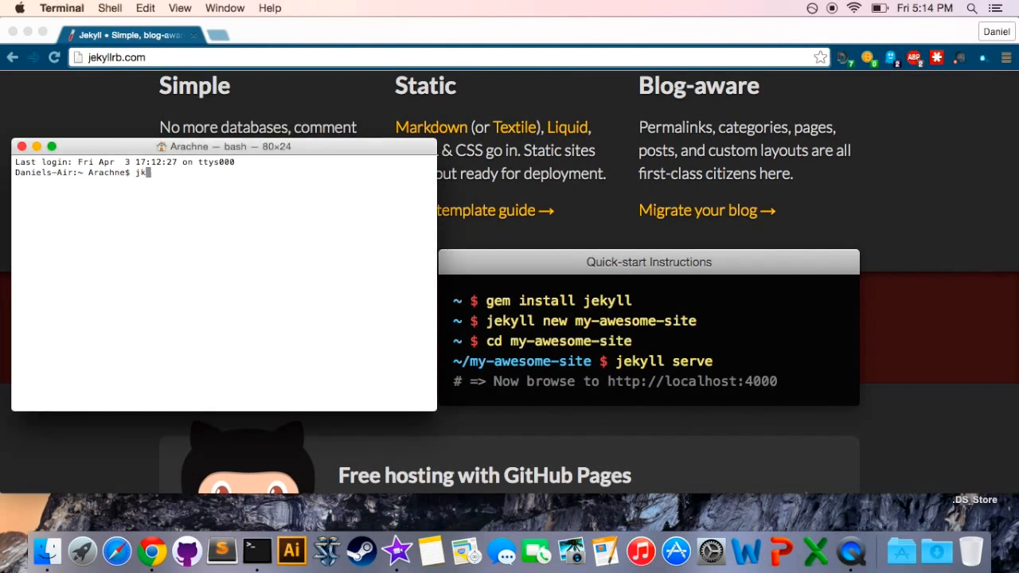
{"action": "type", "text": "ekyll -v"}
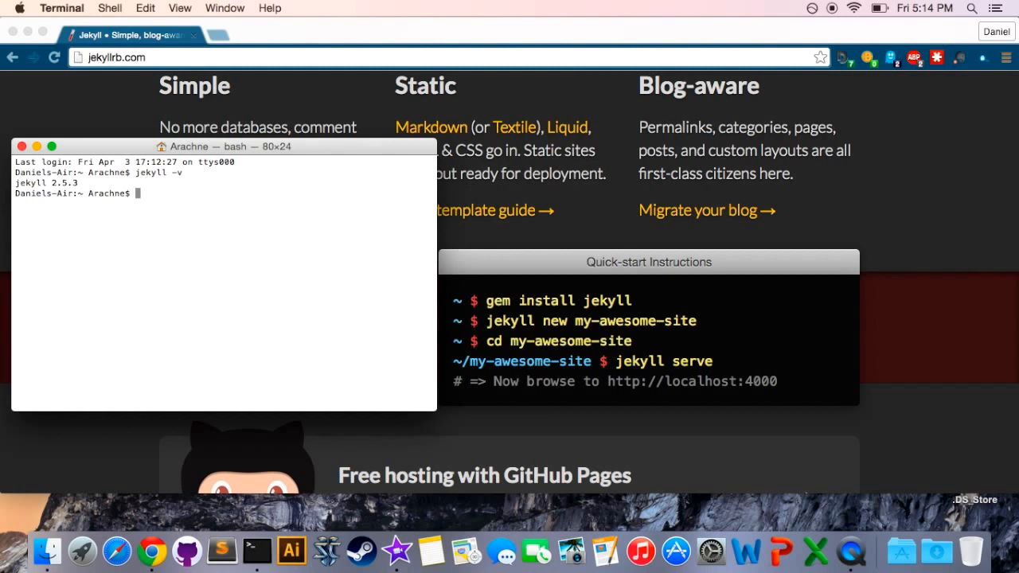
{"action": "mouse_move", "coordinate": [172, 230]}
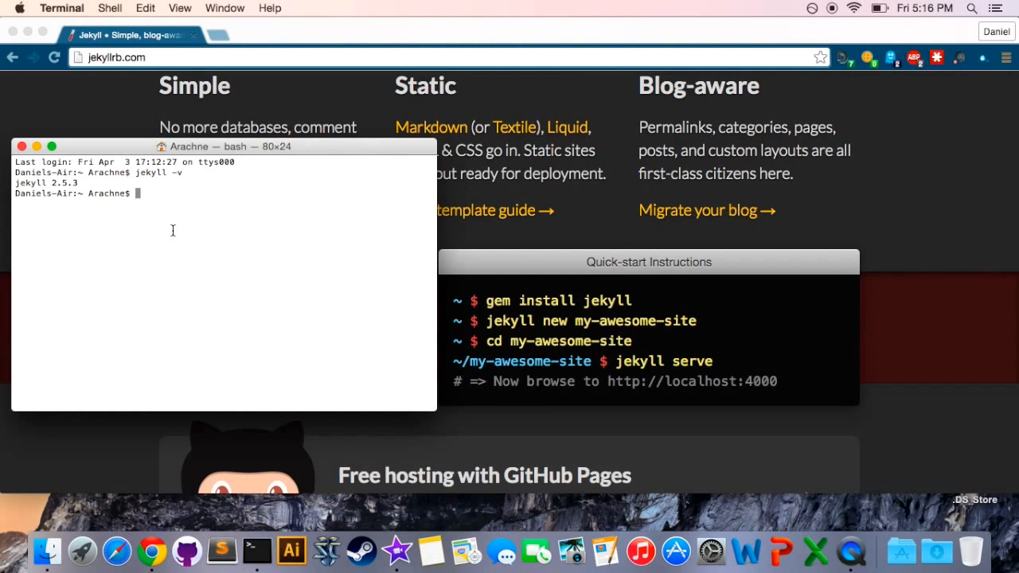
Step: Change into the desktop/arachne site folder
{"action": "type", "text": "cd"}
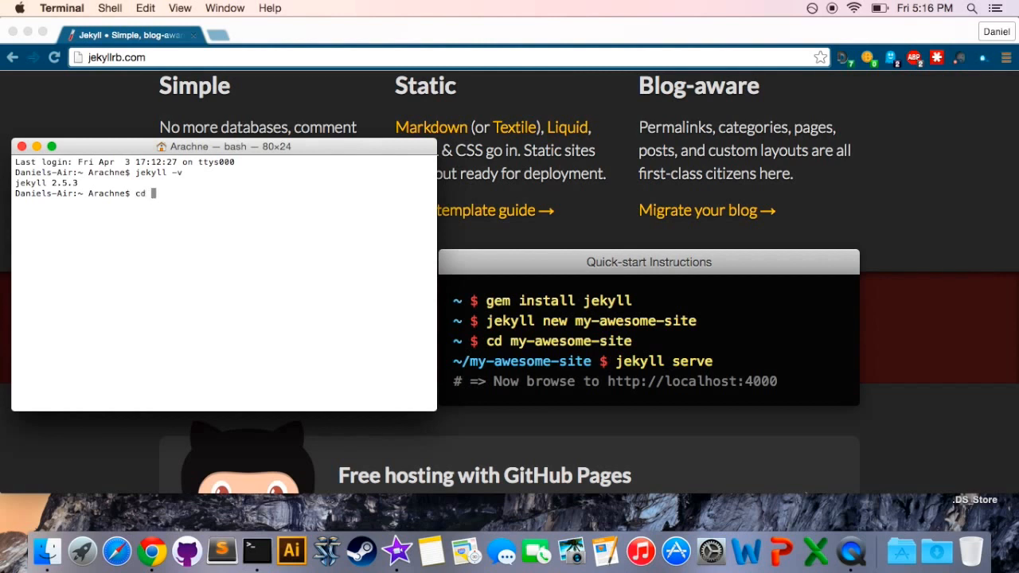
{"action": "type", "text": "dekstop"}
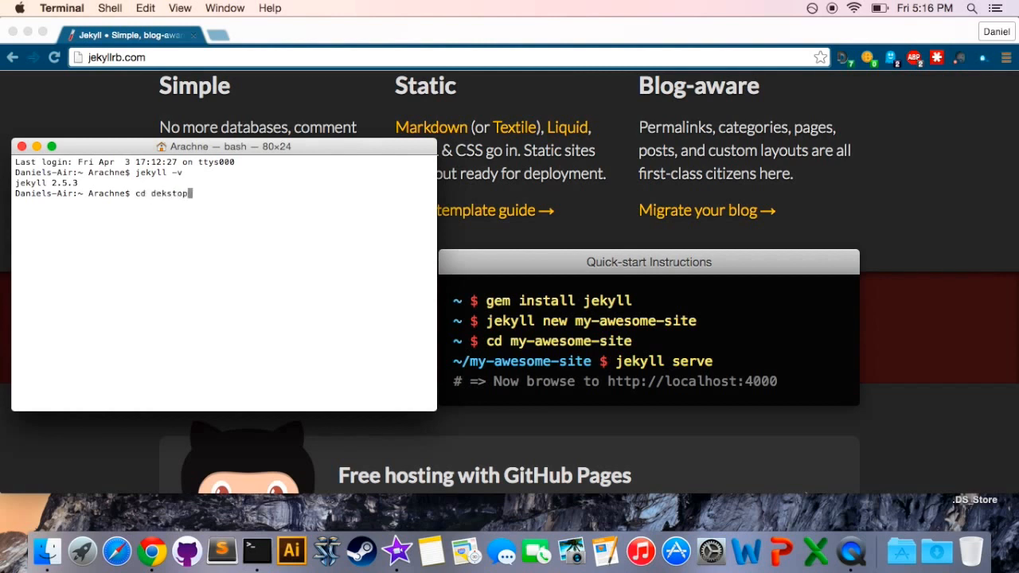
{"action": "key", "text": "Backspace"}
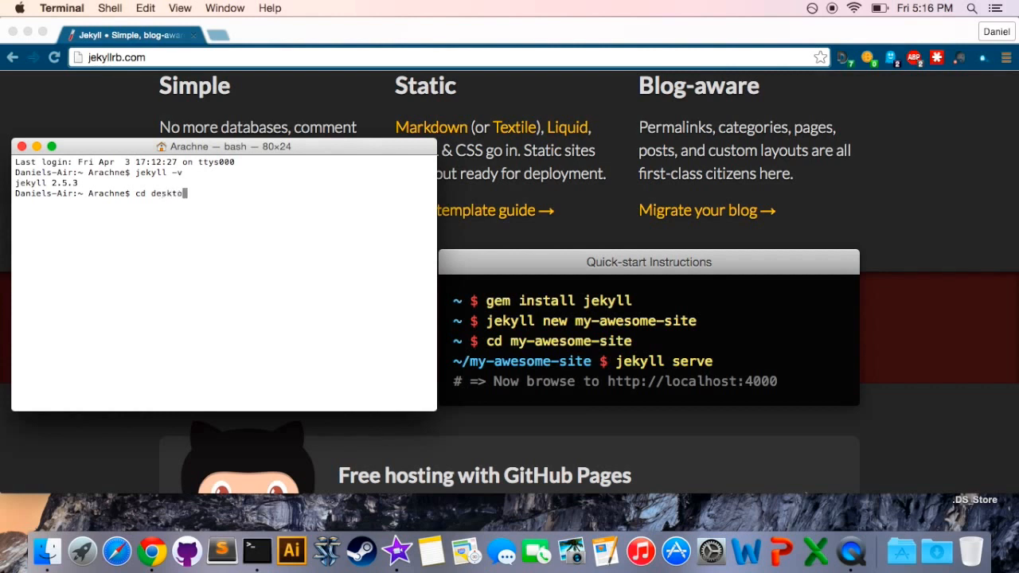
{"action": "type", "text": "p/arachne"}
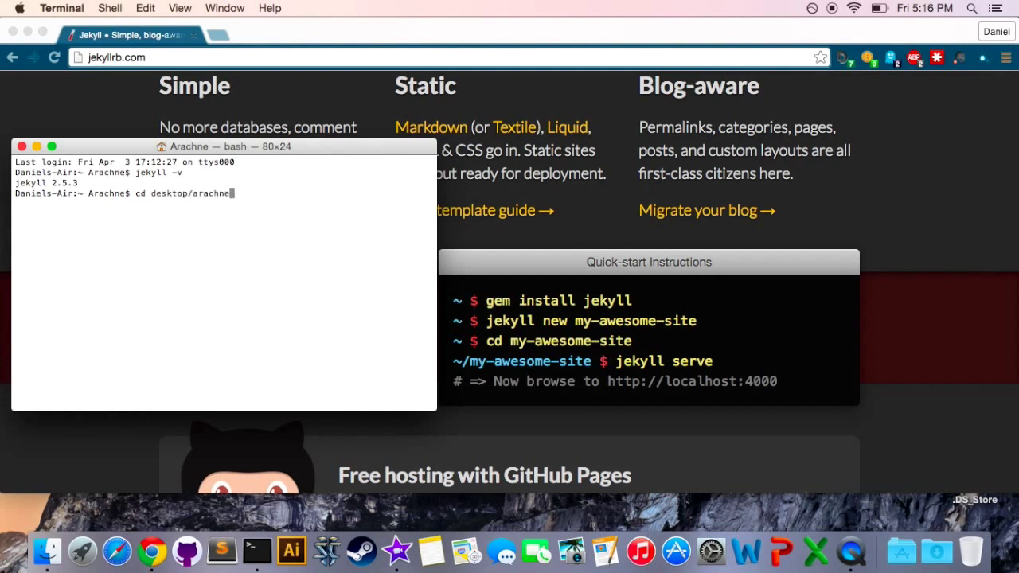
{"action": "key", "text": "Return"}
{"action": "type", "text": "jekyll serve"}
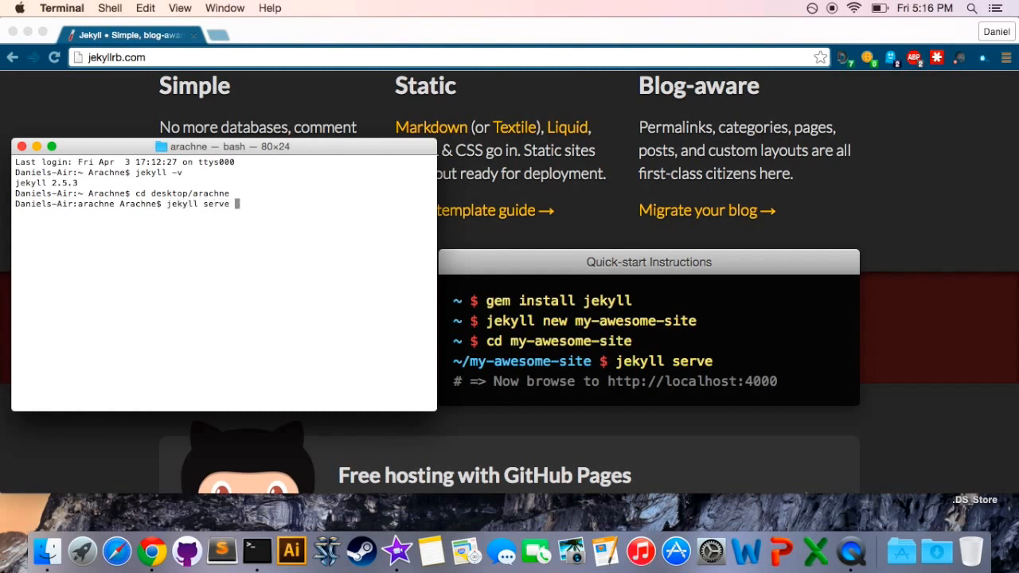
Step: Start 'jekyll serve -w --baseurl ""' to serve the site at 127.0.0.1:4000
{"action": "type", "text": "-w --baseurl"}
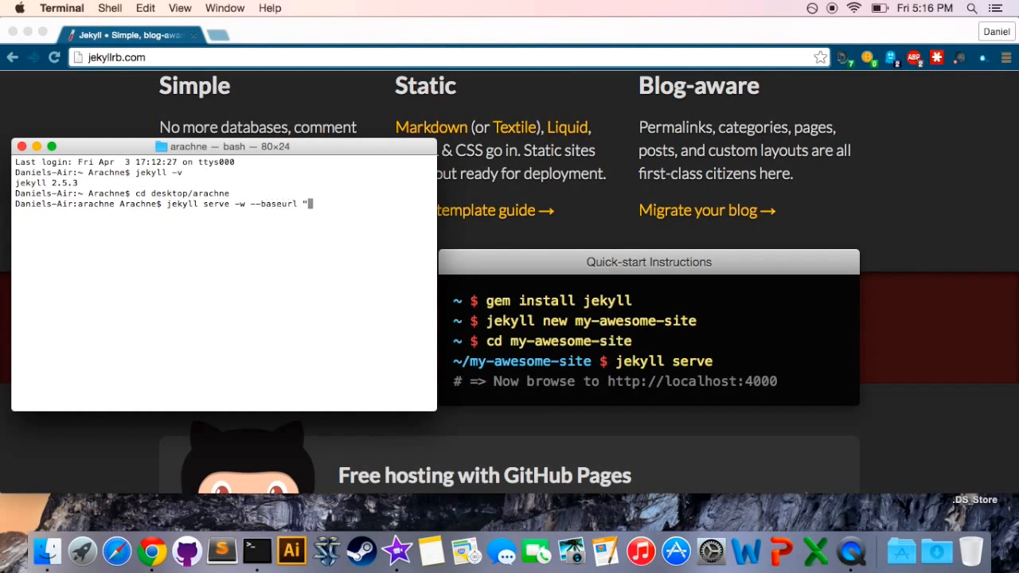
{"action": "type", "text": "\""}
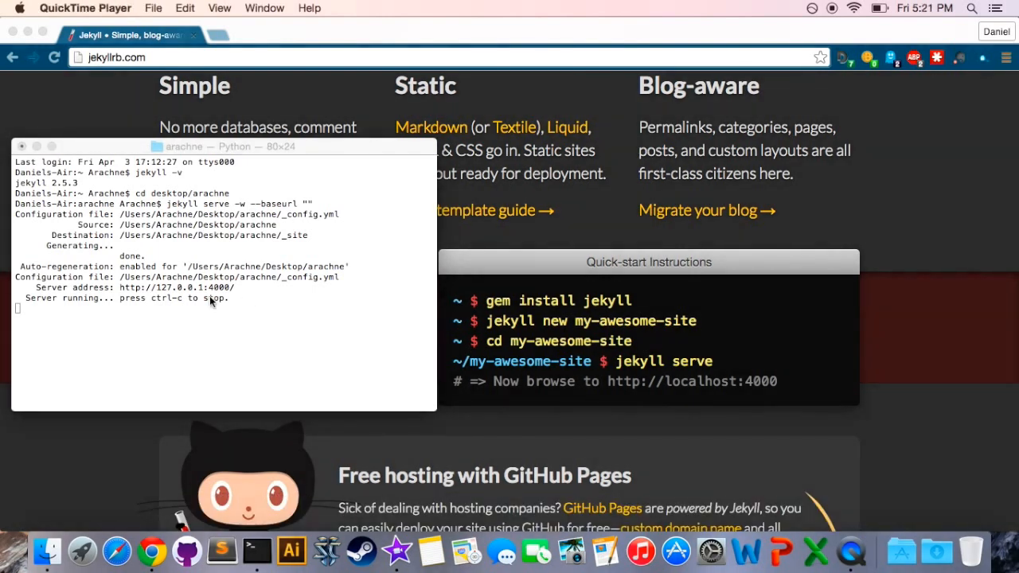
Step: Open localhost:4000 in a new Chrome tab to view the default Jekyll site
{"action": "left_click", "coordinate": [229, 35]}
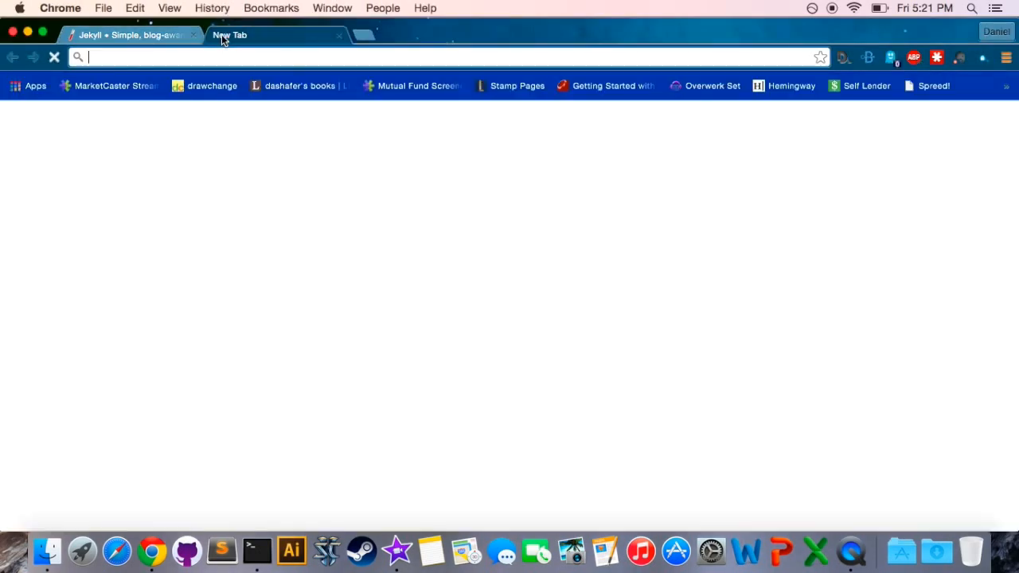
{"action": "type", "text": "localhost:4000"}
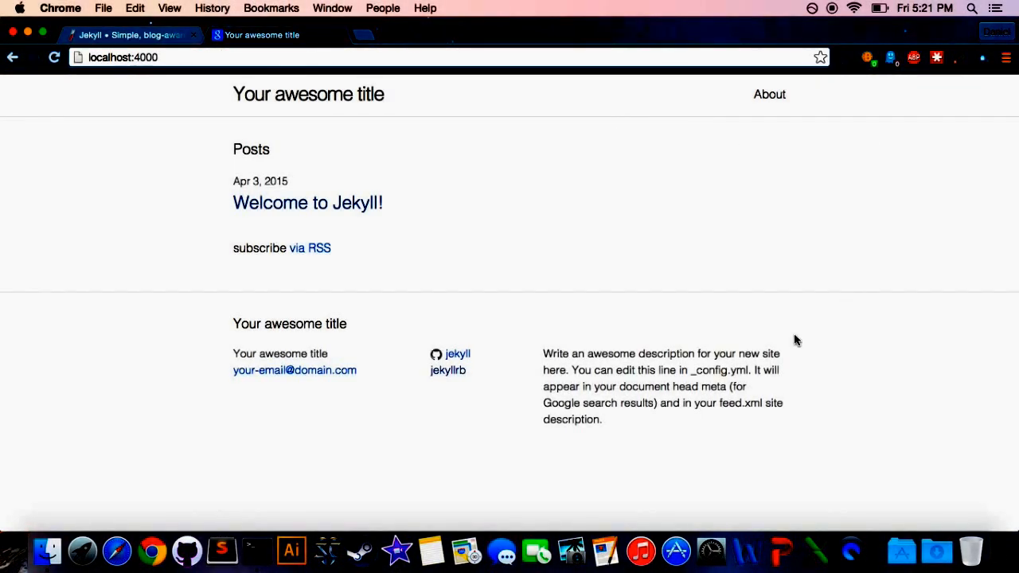
{"action": "mouse_move", "coordinate": [419, 213]}
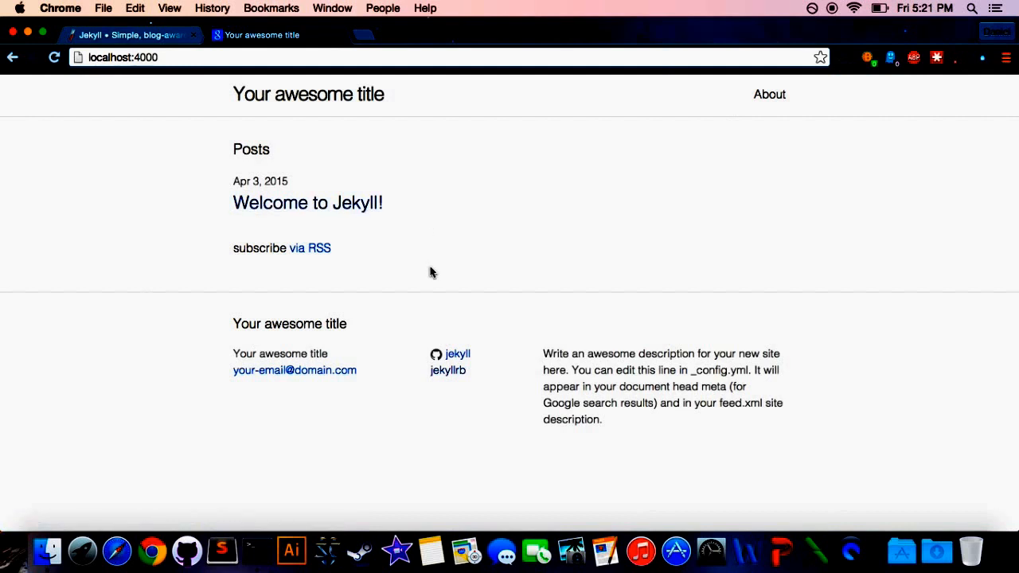
{"action": "mouse_move", "coordinate": [506, 273]}
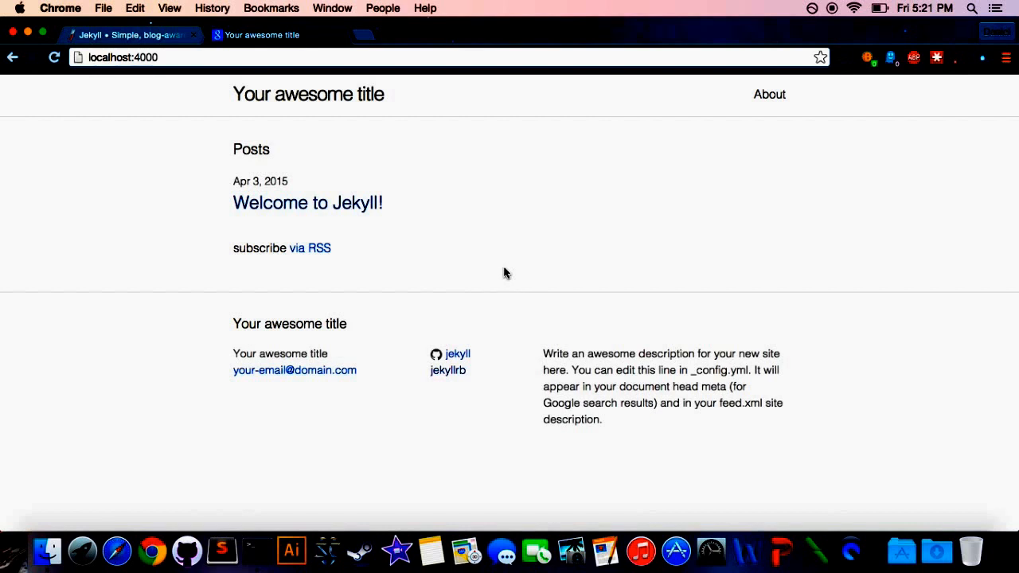
{"action": "mouse_move", "coordinate": [763, 106]}
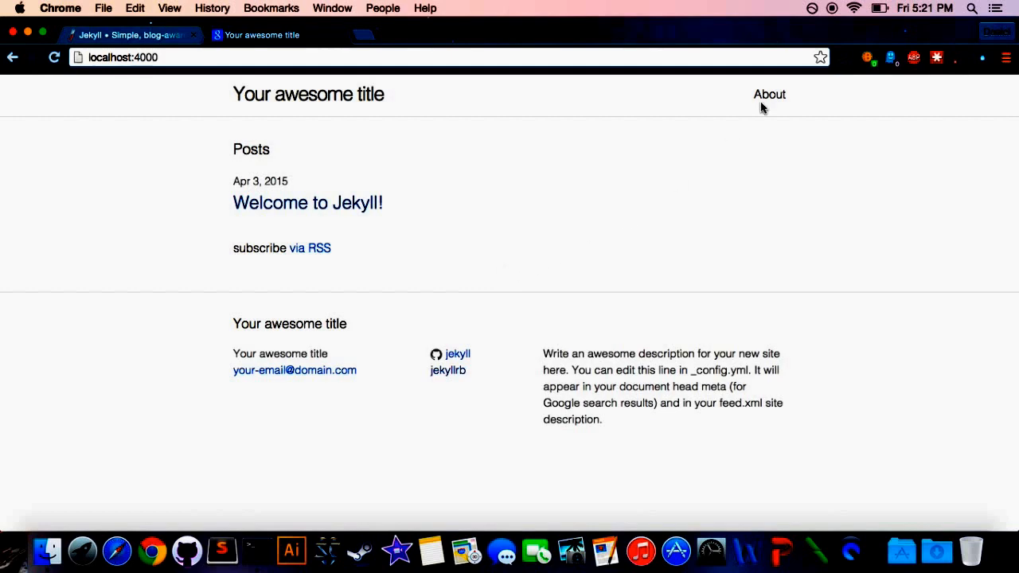